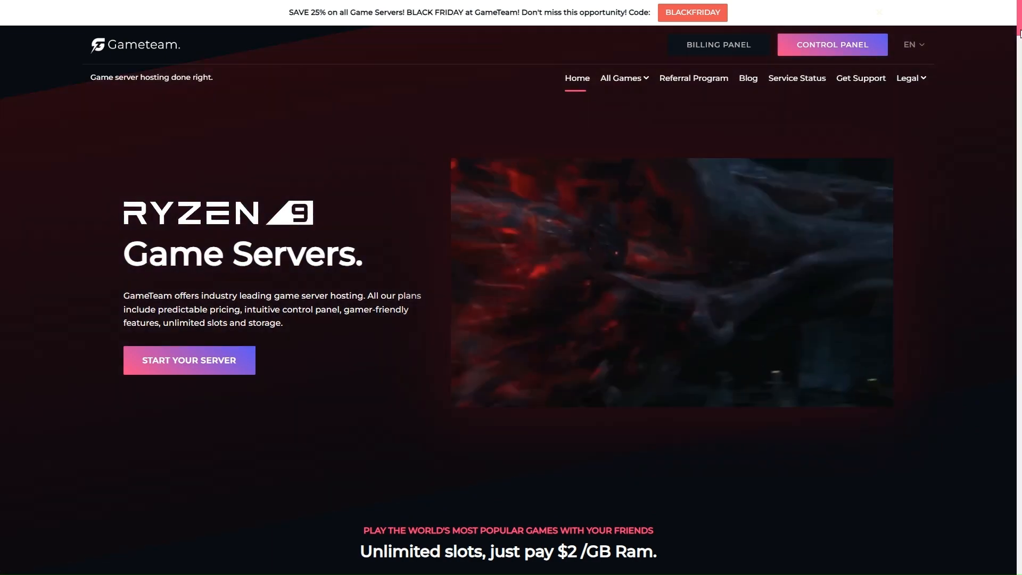
# Scroll the GameTeam homepage past games, features and locations to the control panel showcase
pyautogui.scroll(-3)
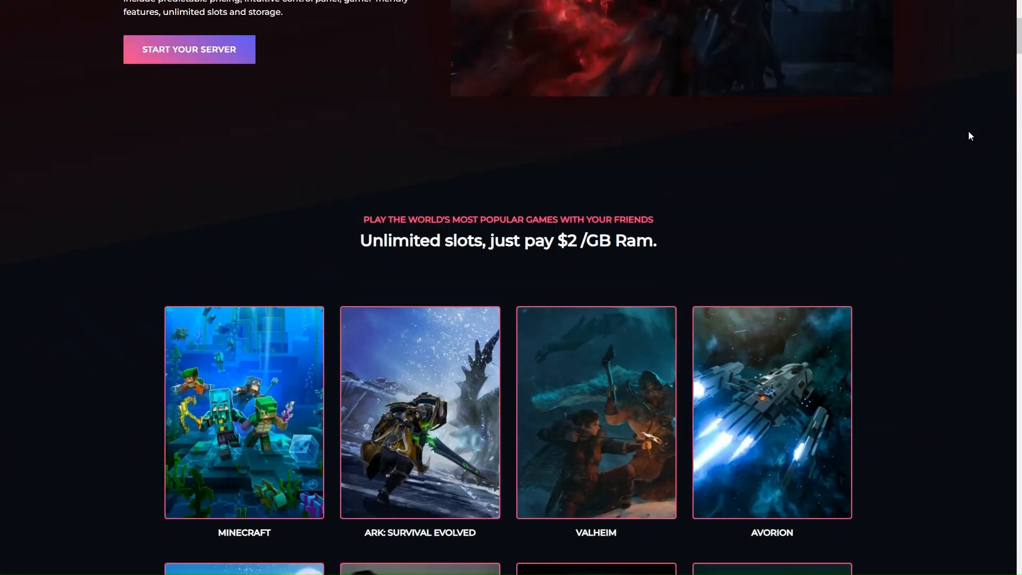
pyautogui.scroll(-3)
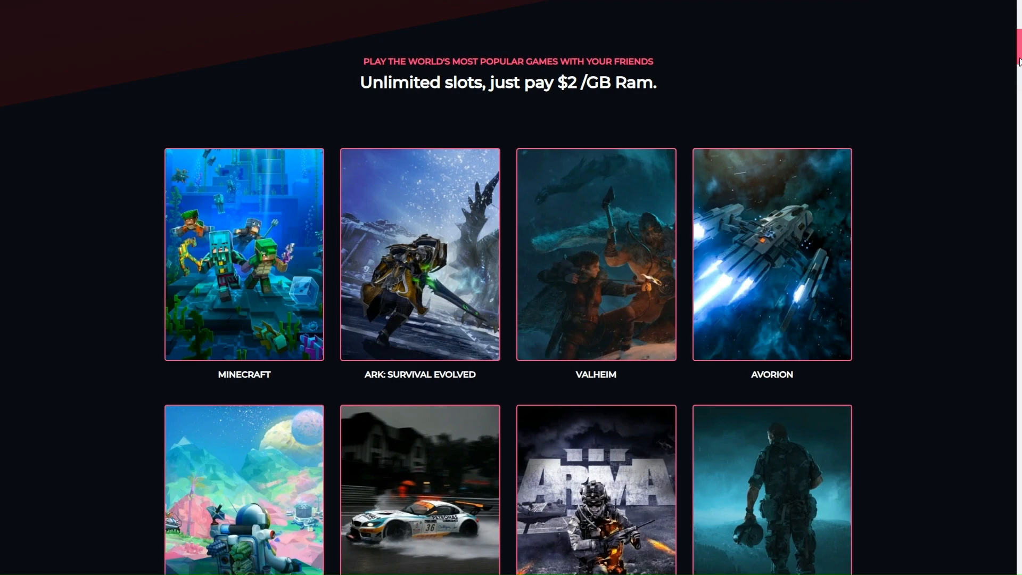
pyautogui.scroll(-3)
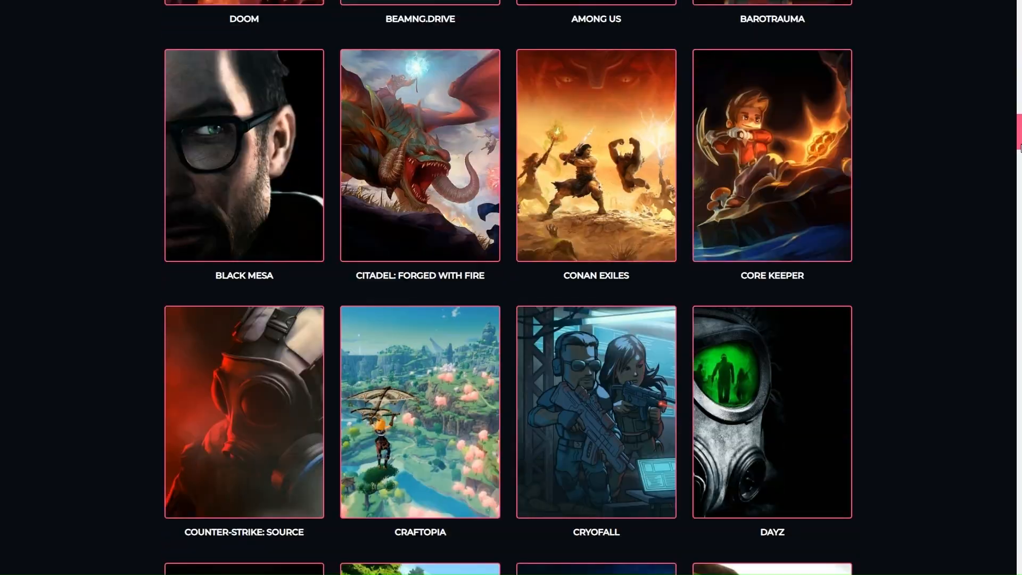
pyautogui.scroll(-3)
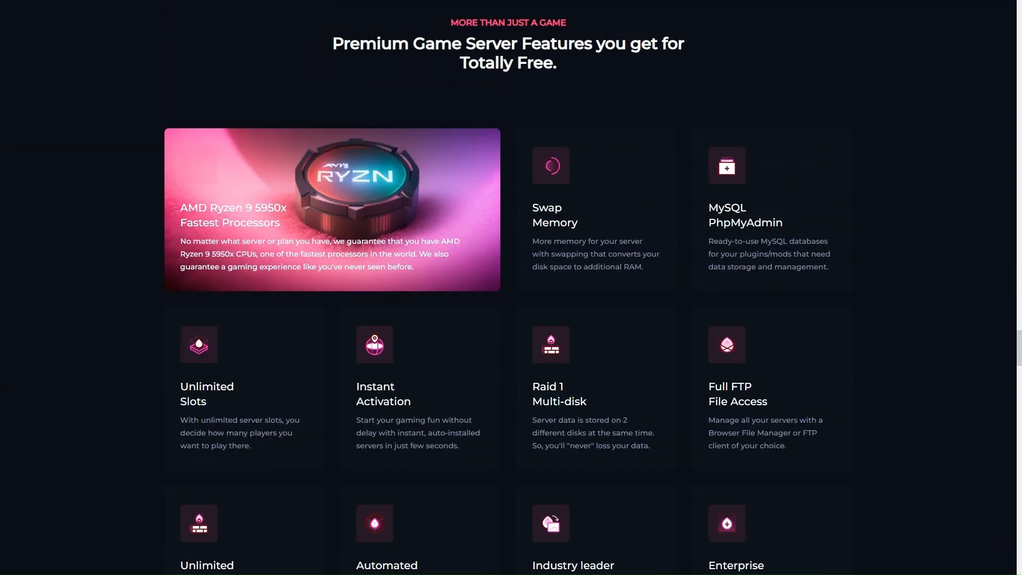
pyautogui.moveTo(333, 265)
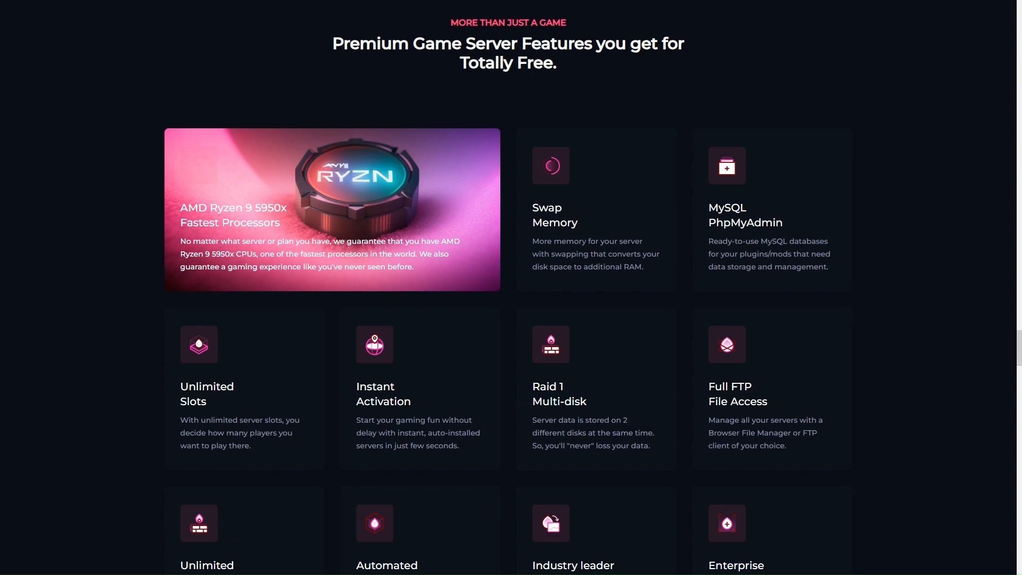
pyautogui.scroll(-3)
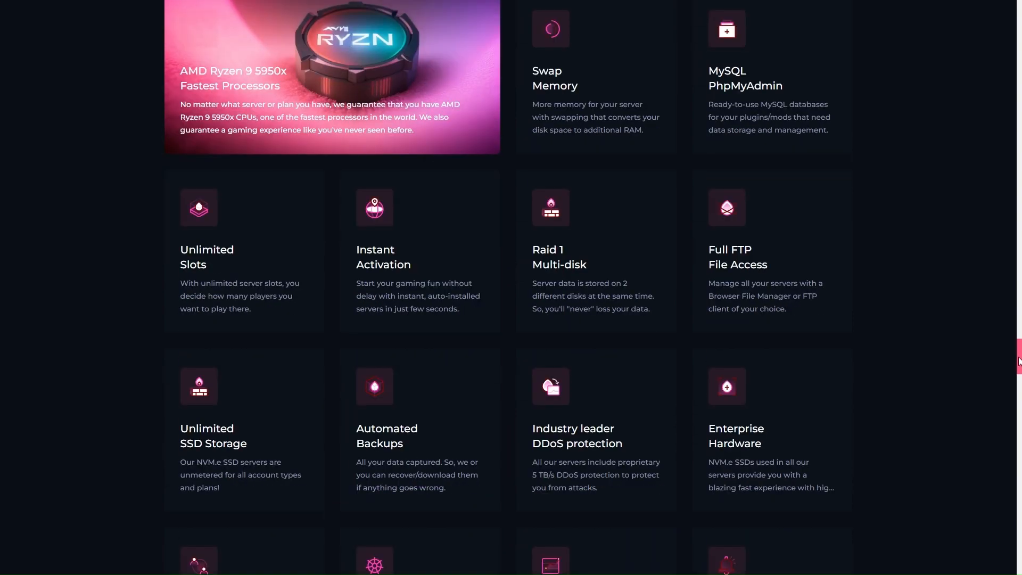
pyautogui.scroll(-3)
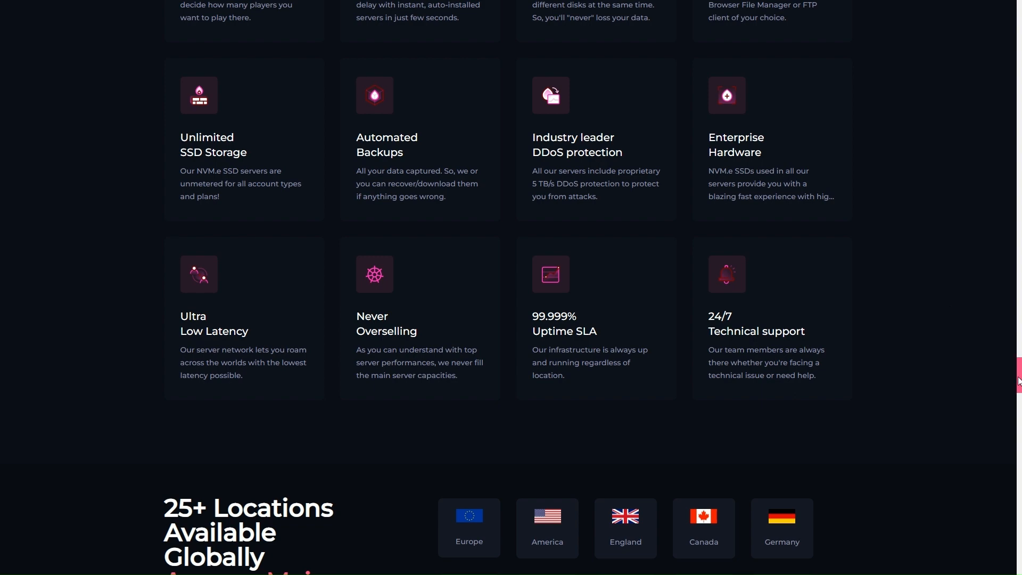
pyautogui.scroll(-3)
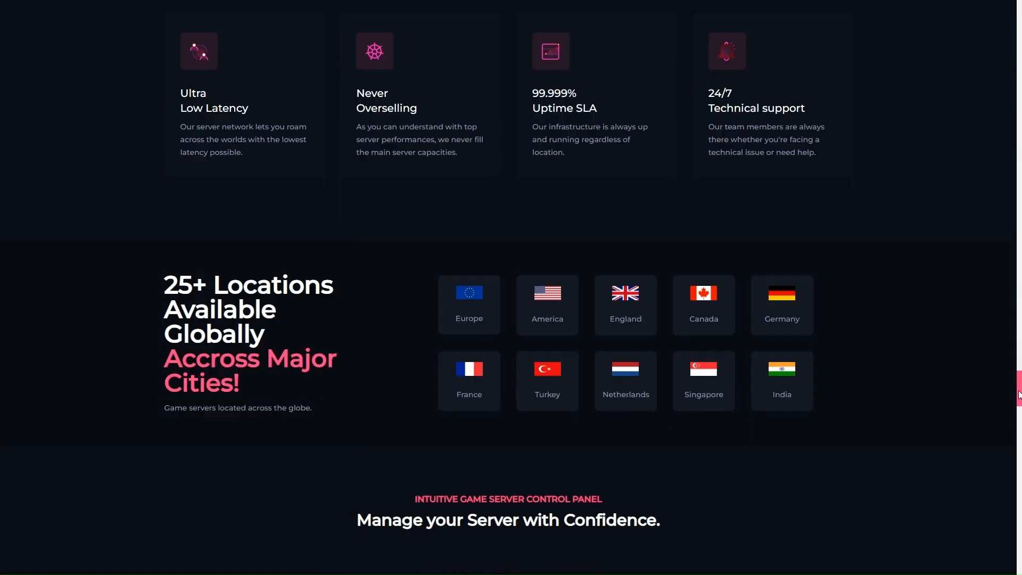
pyautogui.scroll(-3)
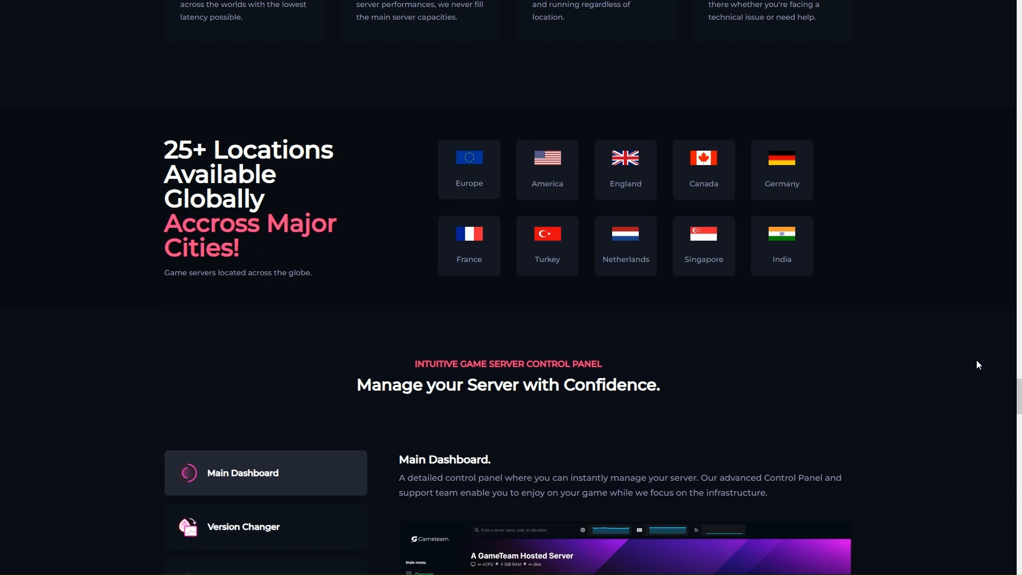
pyautogui.scroll(-3)
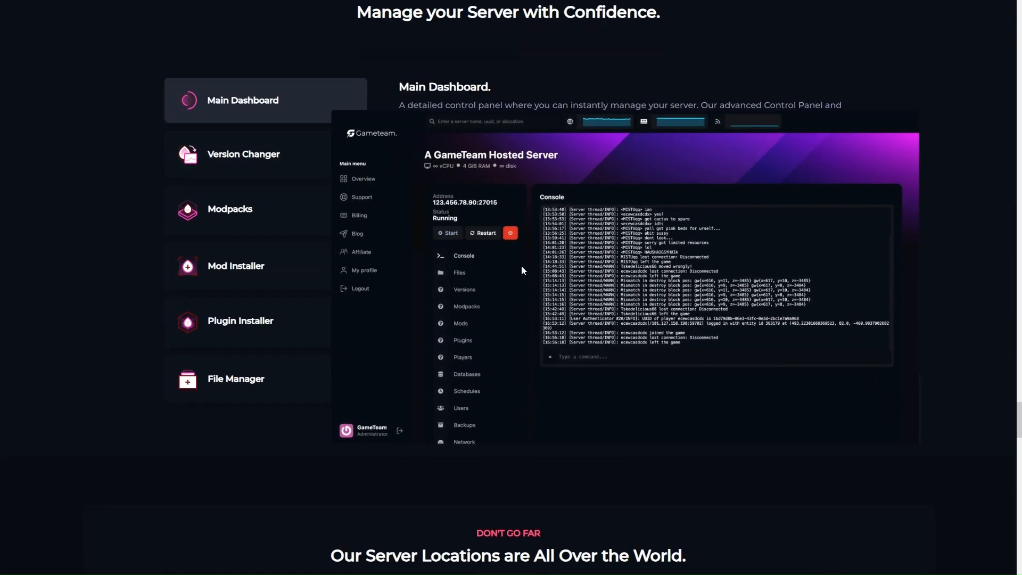
# Preview Version Changer, Modpacks, Mod Installer, Plugin Installer and File Manager features
pyautogui.click(243, 154)
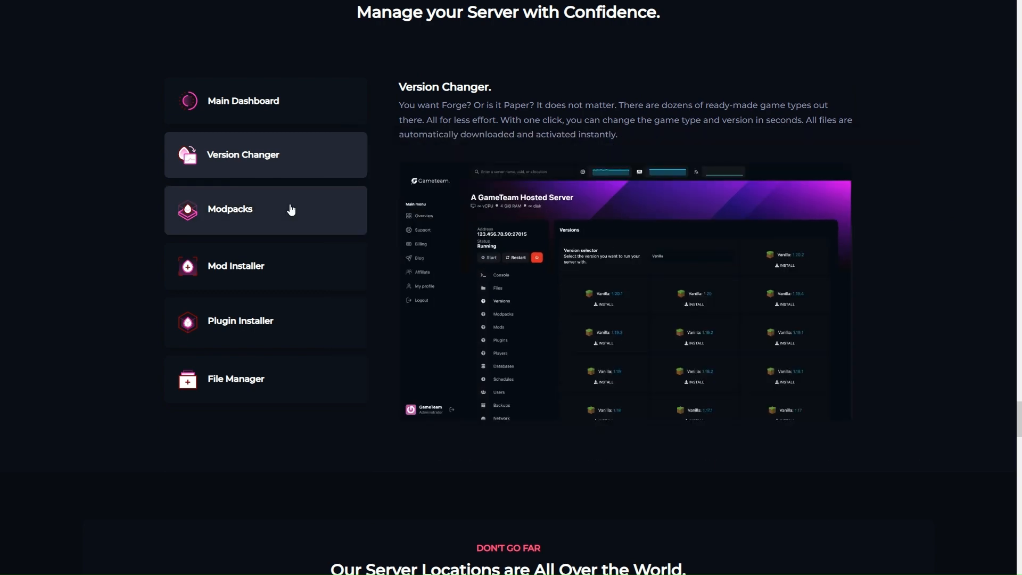
pyautogui.click(229, 209)
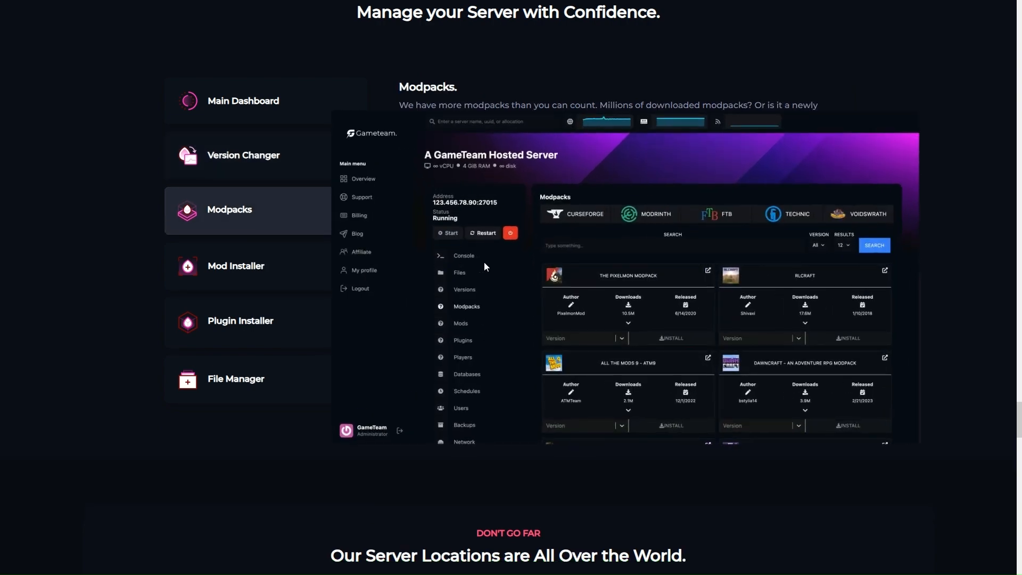
pyautogui.click(235, 265)
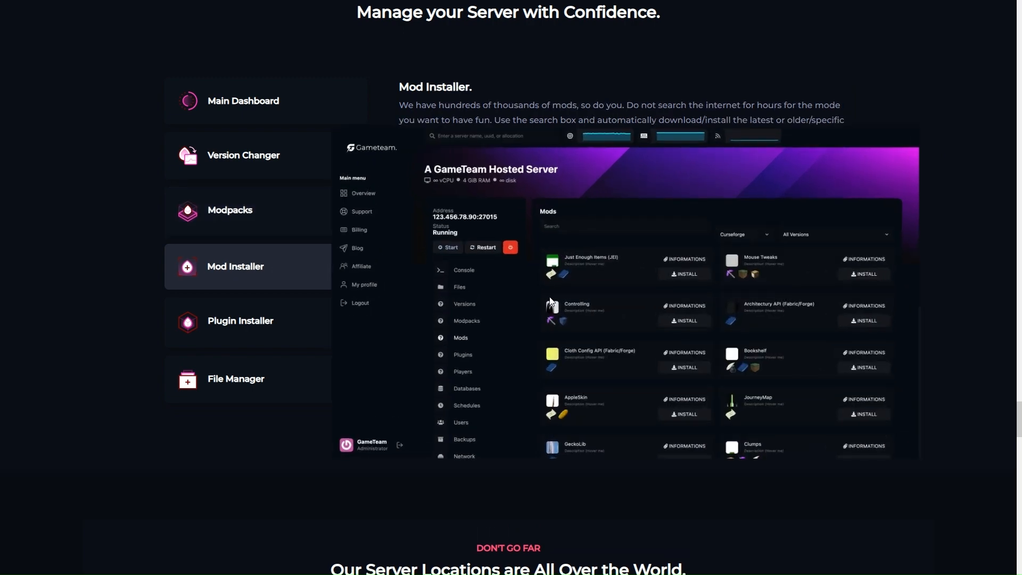
pyautogui.click(240, 320)
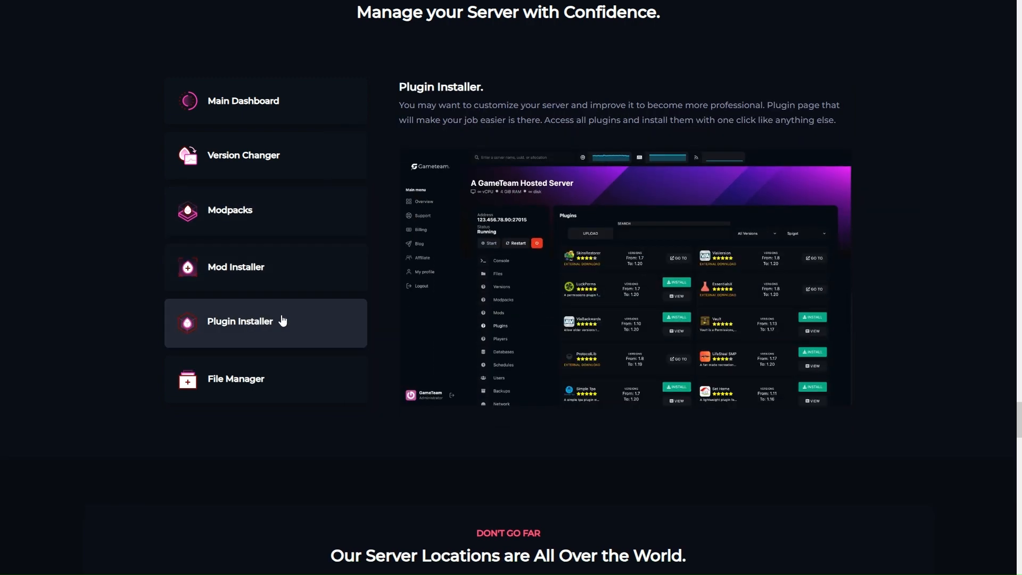
pyautogui.moveTo(315, 381)
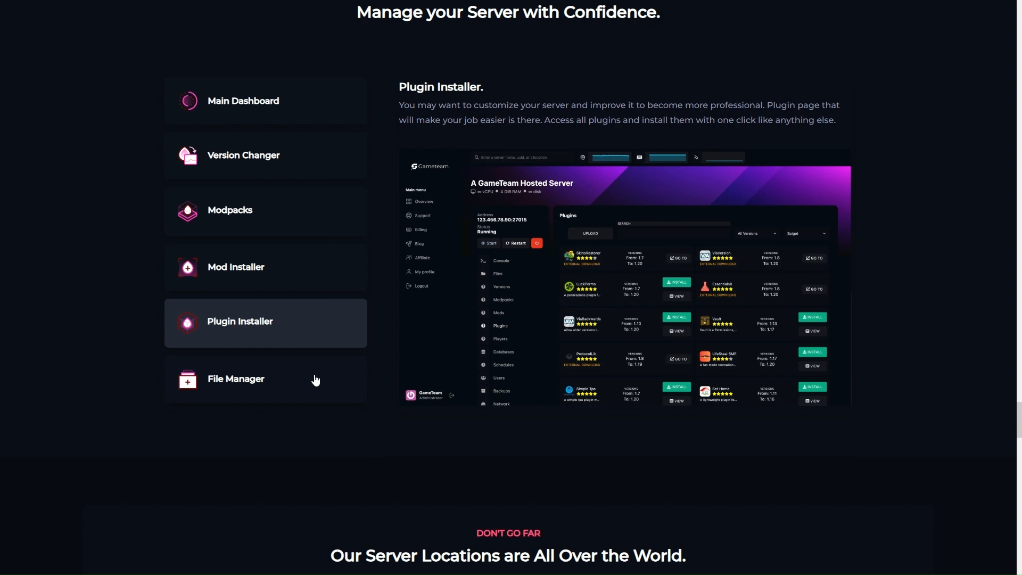
pyautogui.click(236, 378)
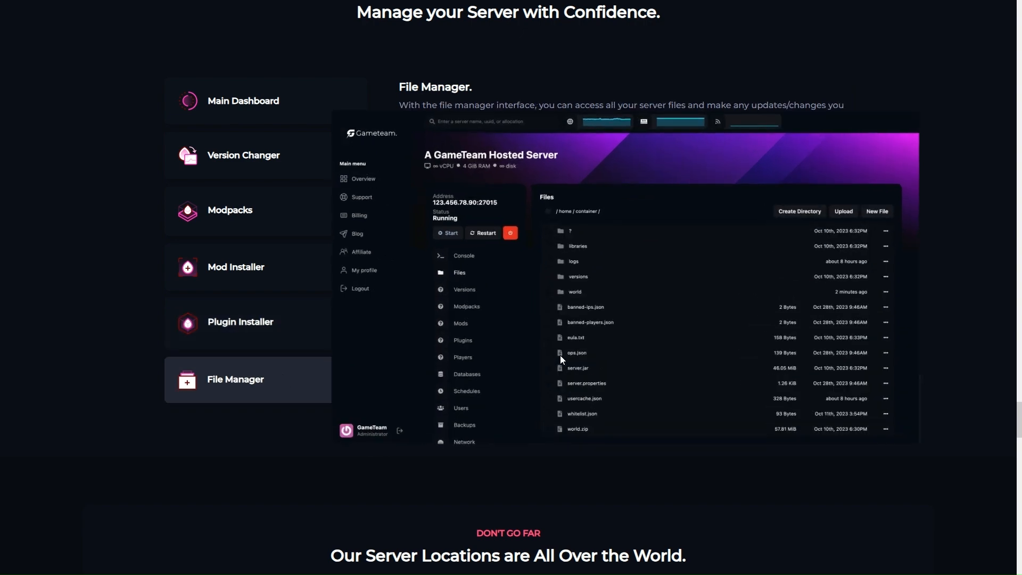
# Scroll past the locations map and tutorials to the Create a Game Server Today footer
pyautogui.scroll(-3)
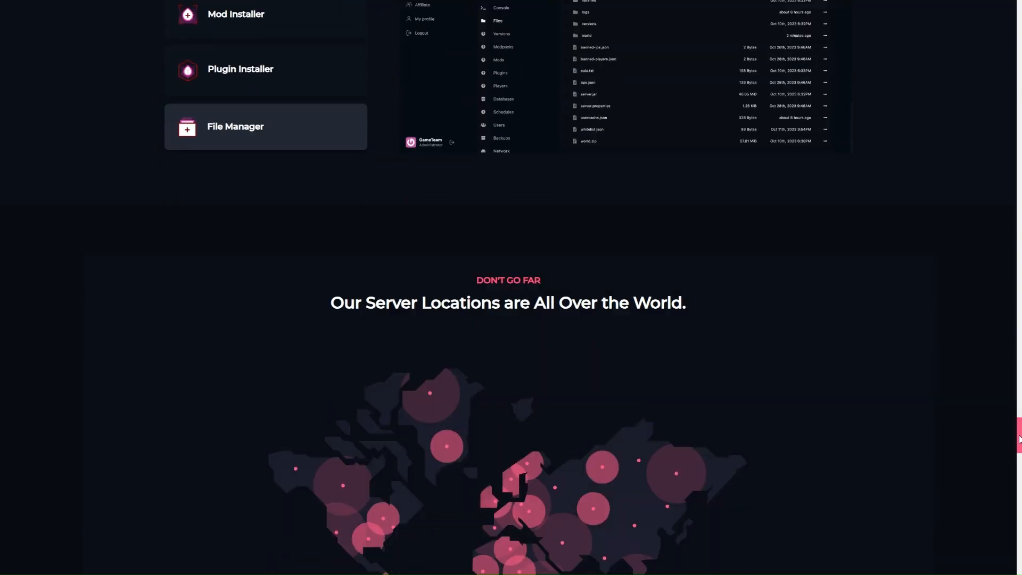
pyautogui.scroll(-3)
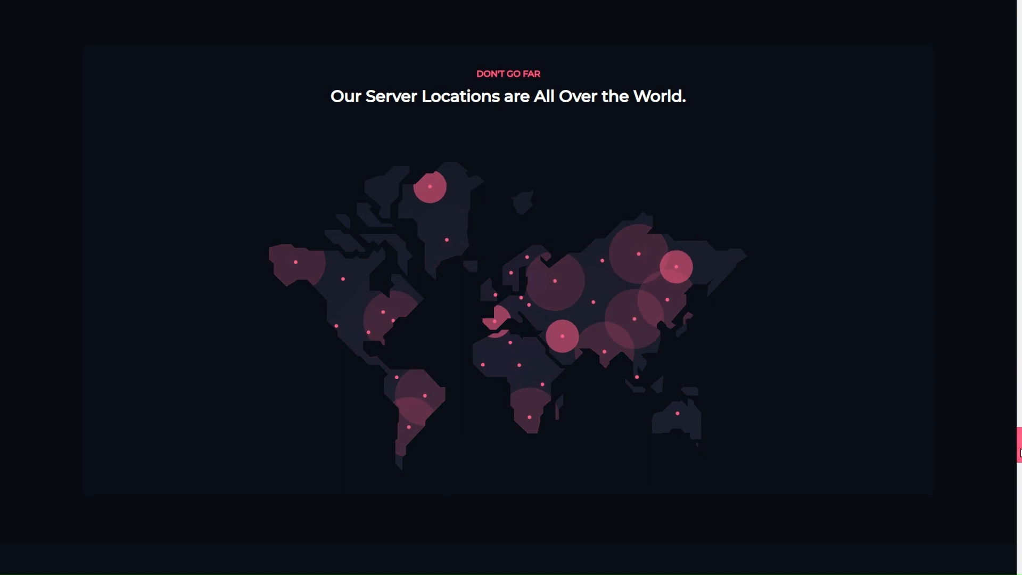
pyautogui.scroll(-3)
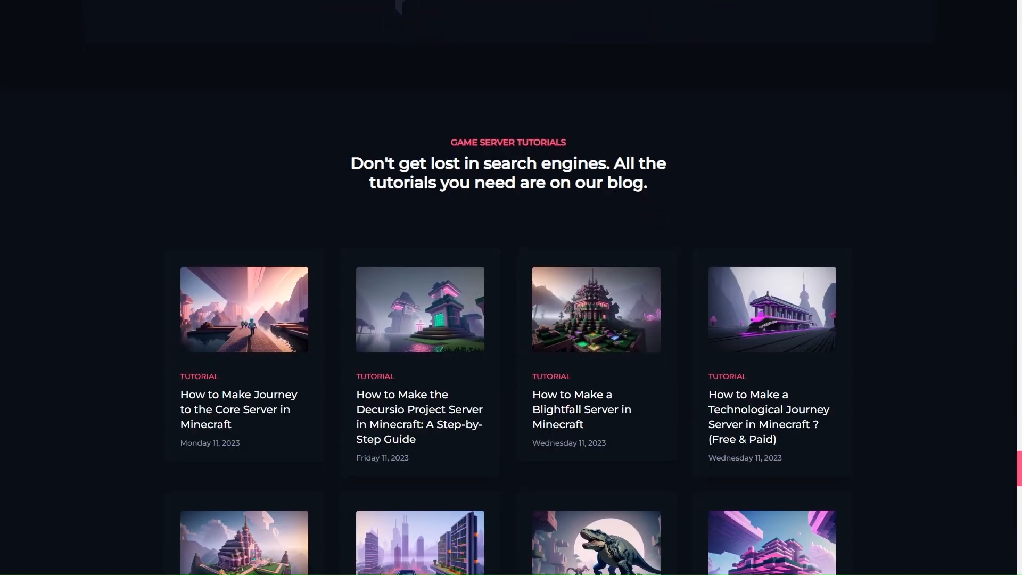
pyautogui.scroll(-3)
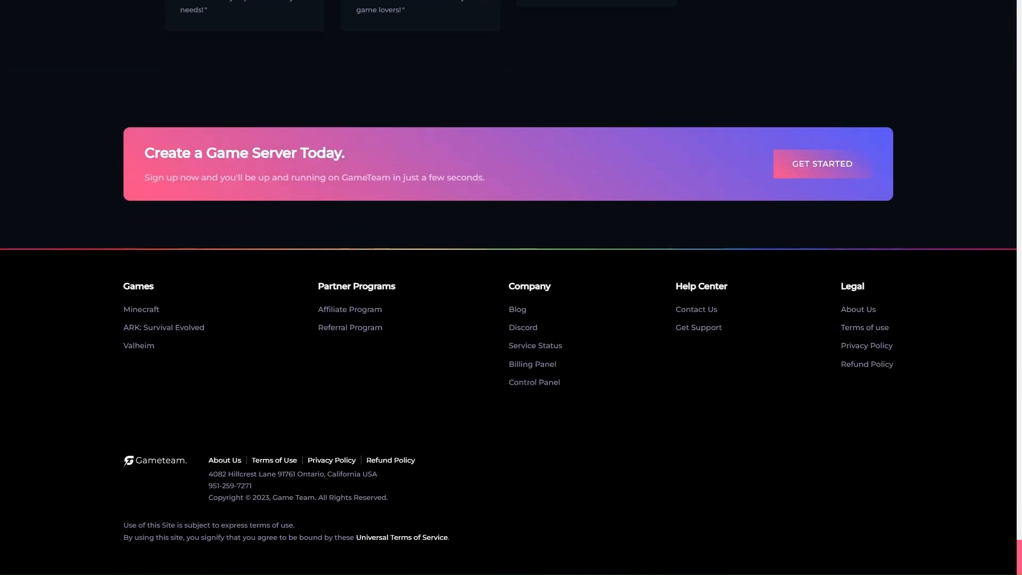
pyautogui.scroll(3)
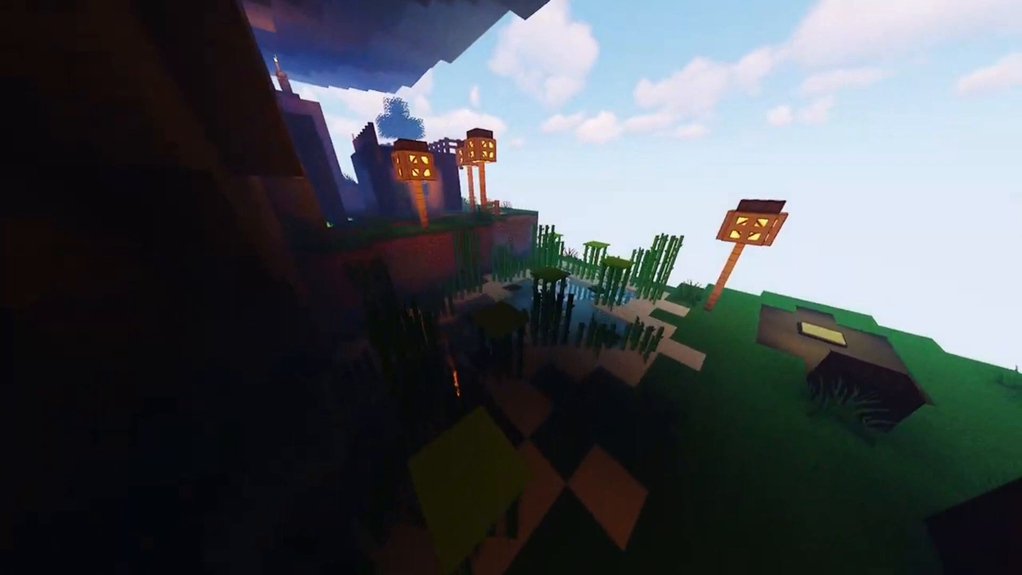
pyautogui.moveTo(511, 287)
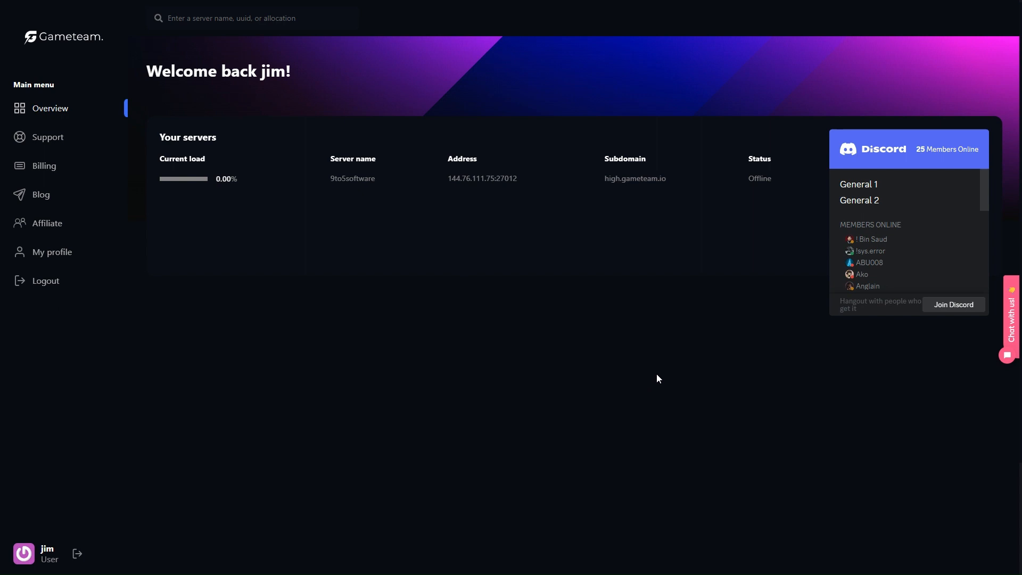
pyautogui.moveTo(582, 178)
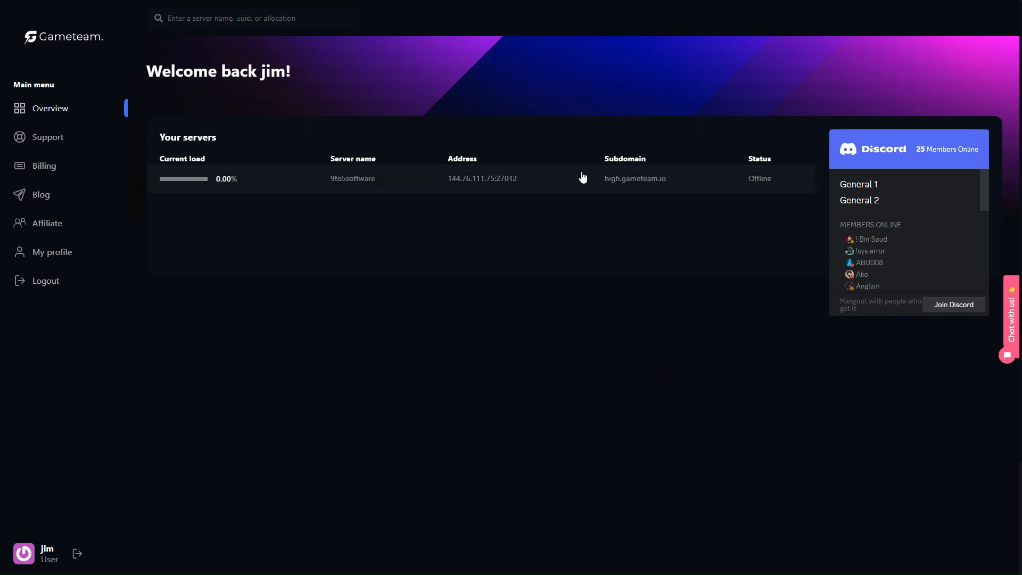
# Open the 9to5software server's Modpacks page and browse the popular modpack cards
pyautogui.click(352, 178)
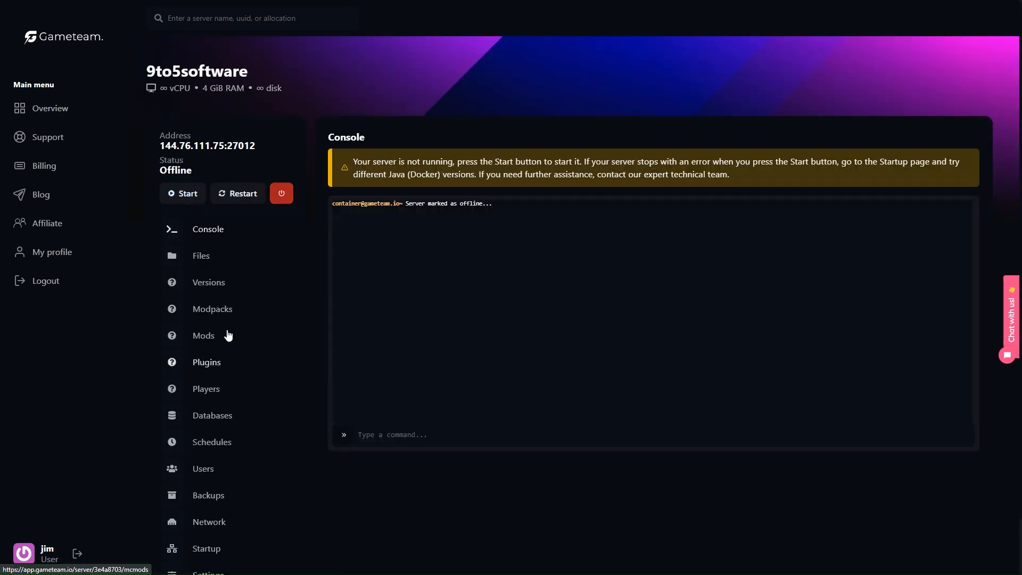
pyautogui.click(213, 308)
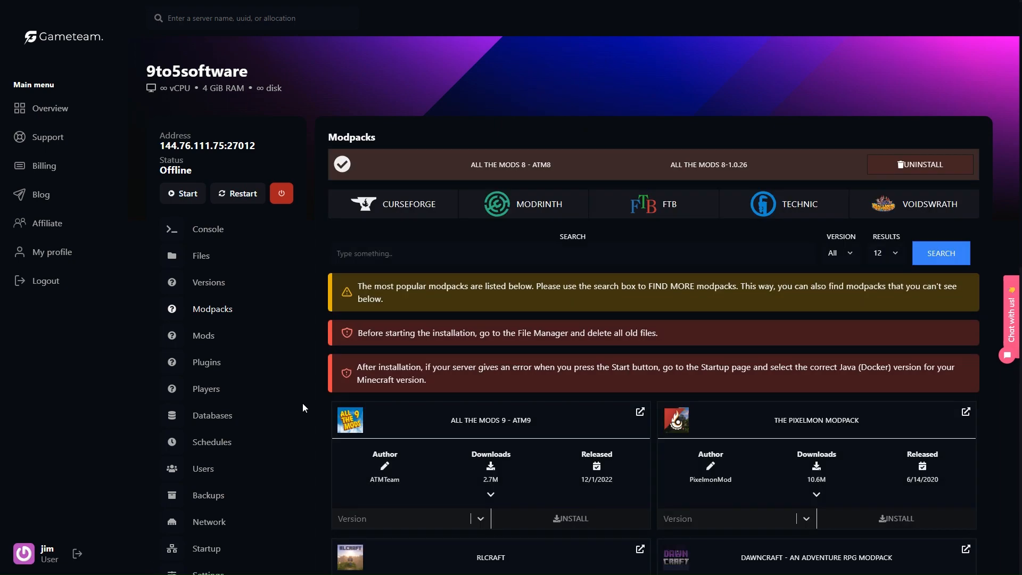
pyautogui.scroll(-3)
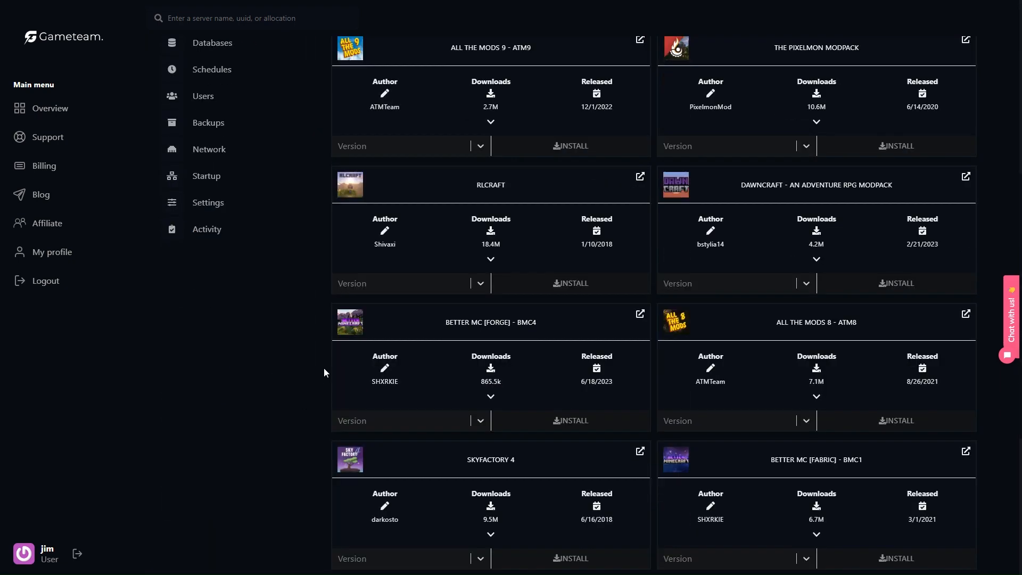
pyautogui.scroll(-3)
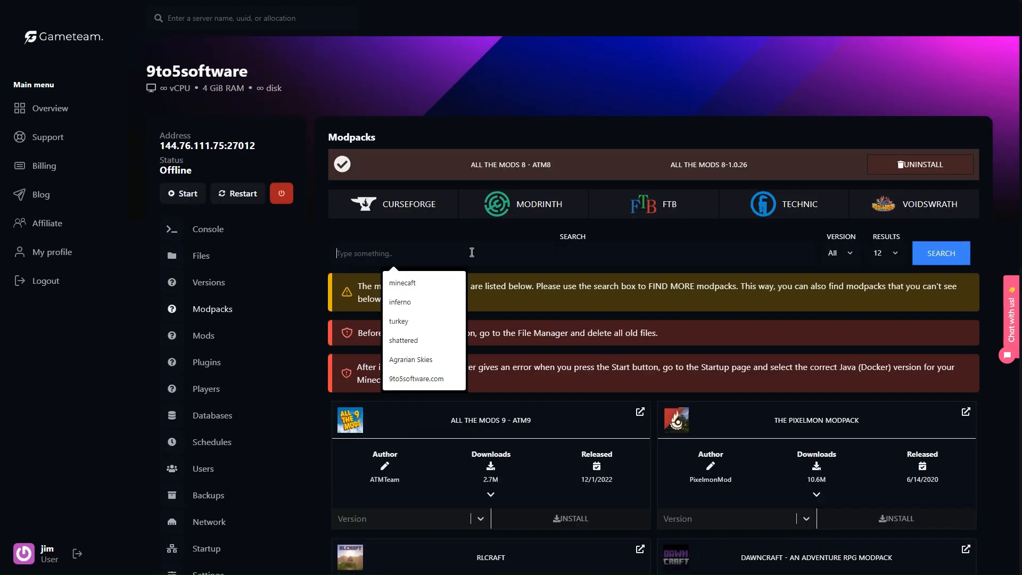
# Search the modpack list for 'BigChad'
pyautogui.write('BCG')
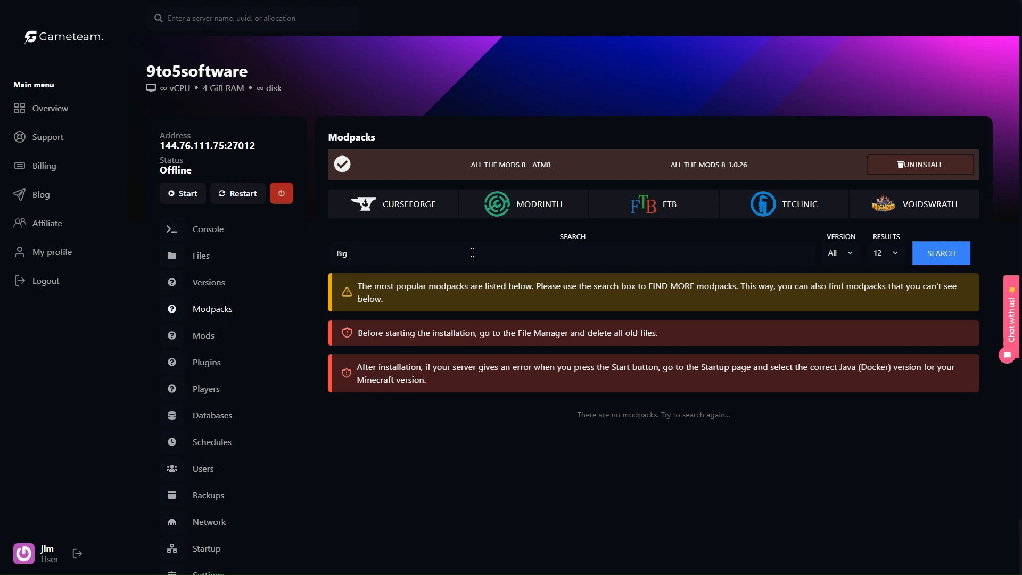
pyautogui.write('Chad')
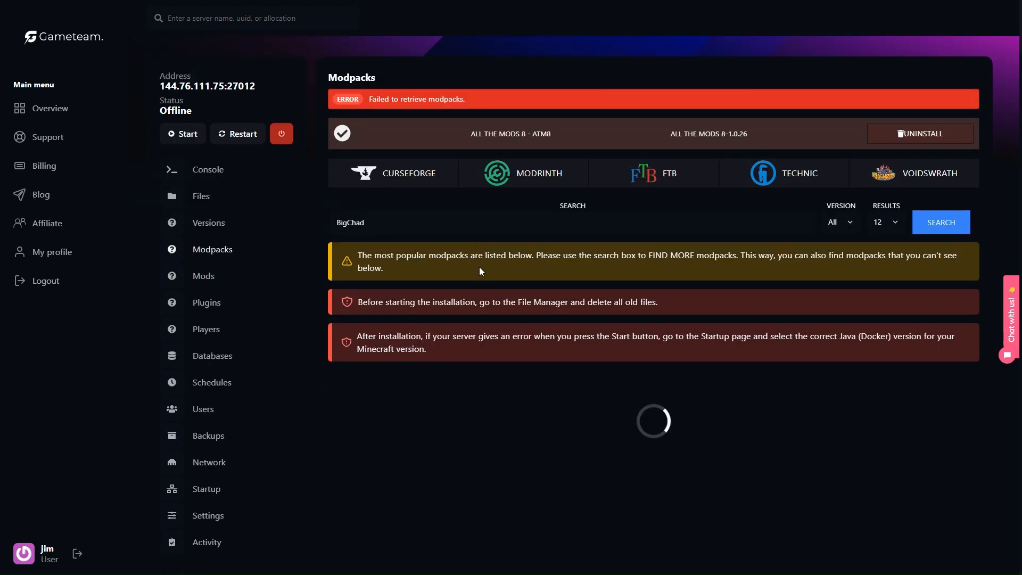
pyautogui.moveTo(620, 517)
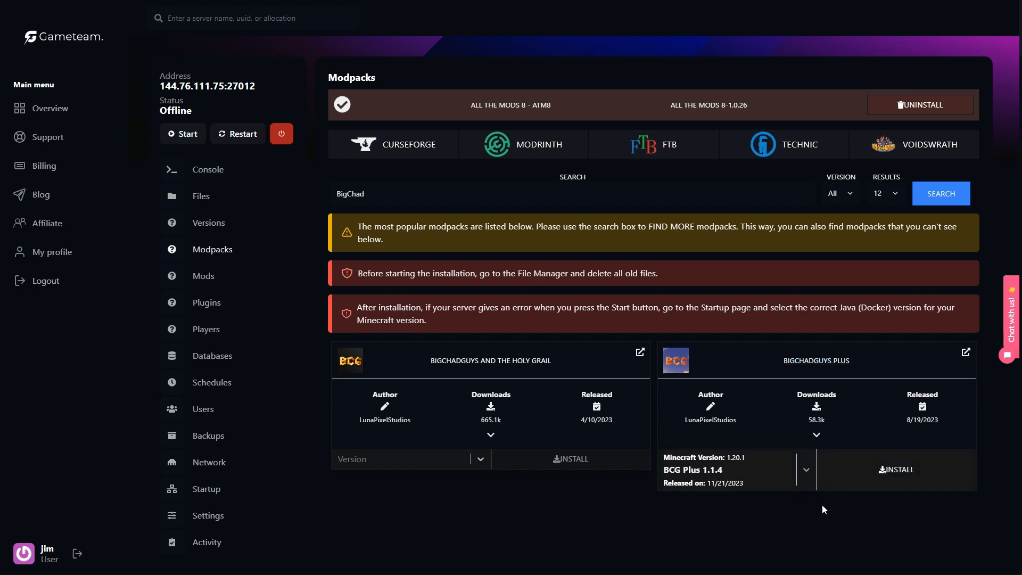
# Install BigChadGuys Plus BCG Plus 1.1.4 and confirm with YES
pyautogui.click(895, 470)
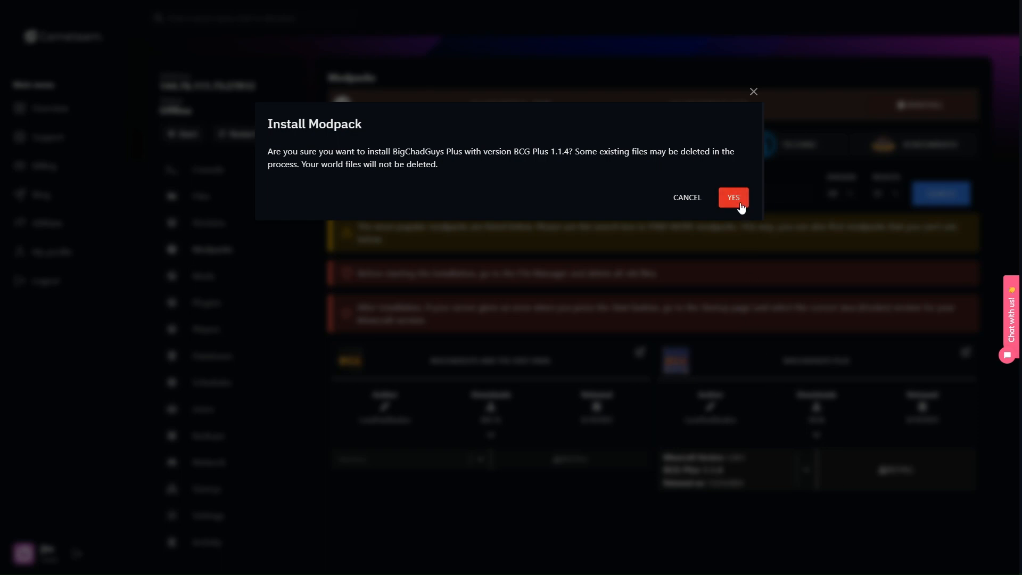
pyautogui.click(733, 197)
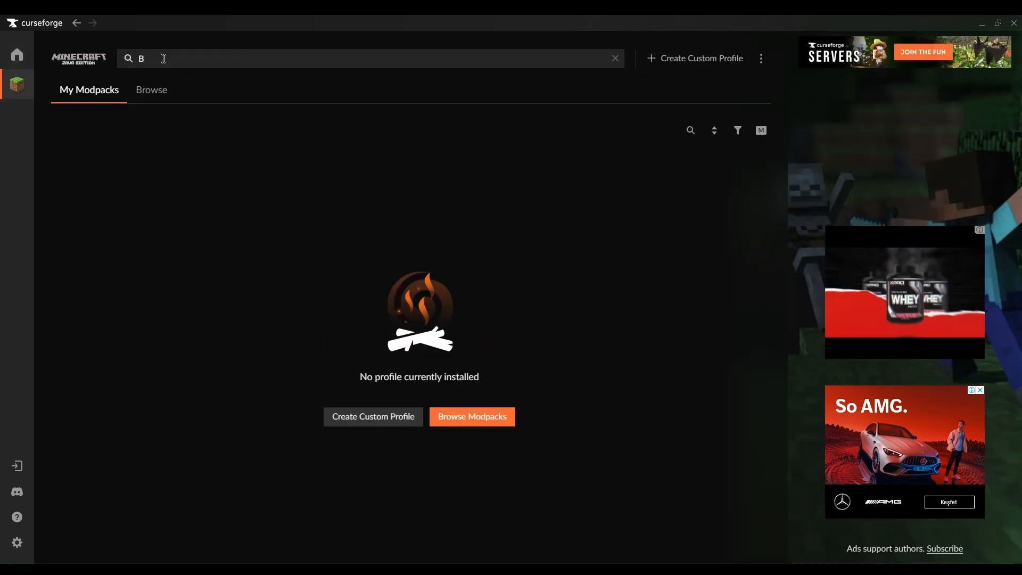
# Search CurseForge for BigChadGuys and open the BigChadGuys Plus project page
pyautogui.write('CG')
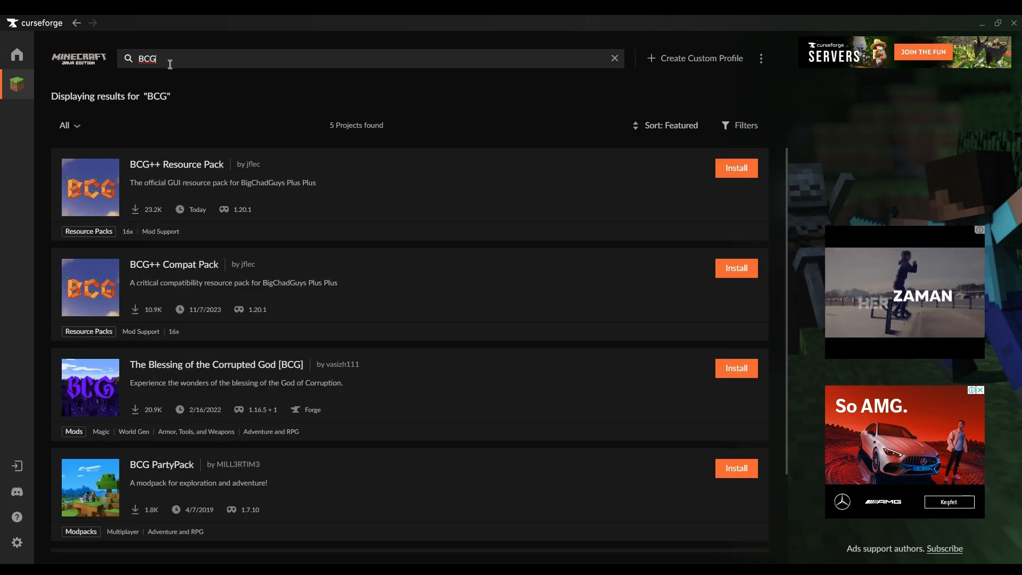
pyautogui.scroll(-3)
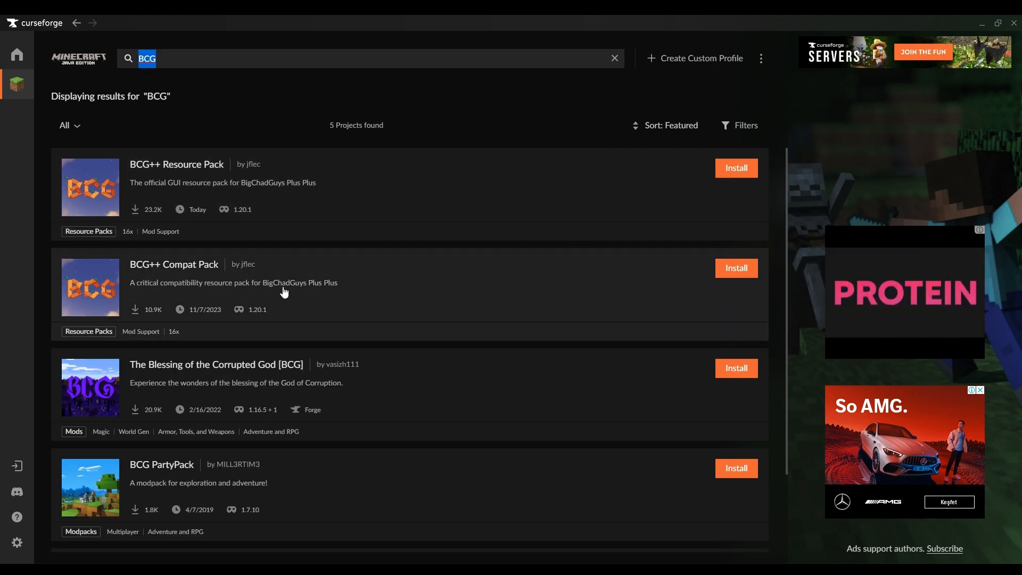
pyautogui.write('BigChadGuys')
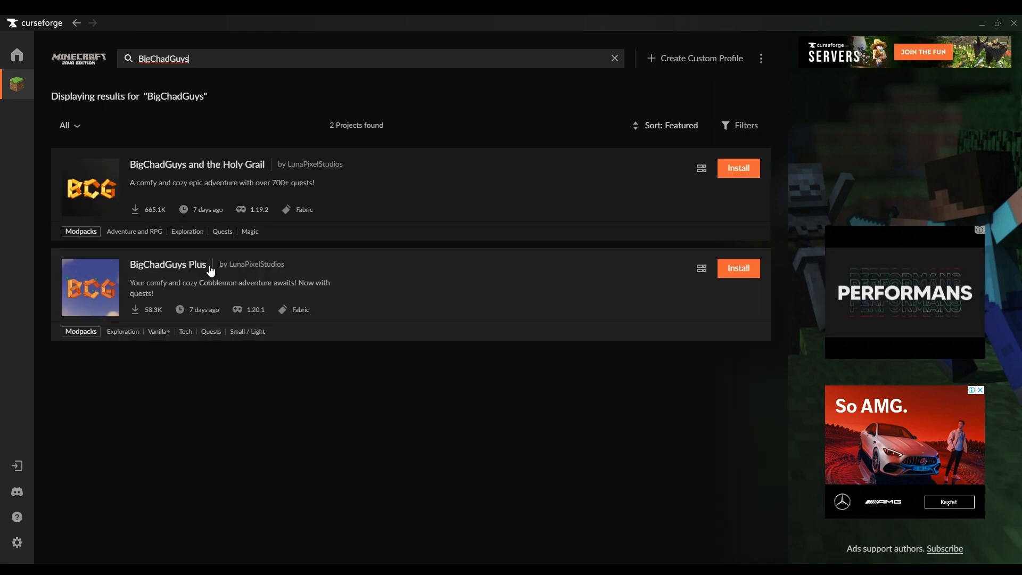
pyautogui.click(167, 264)
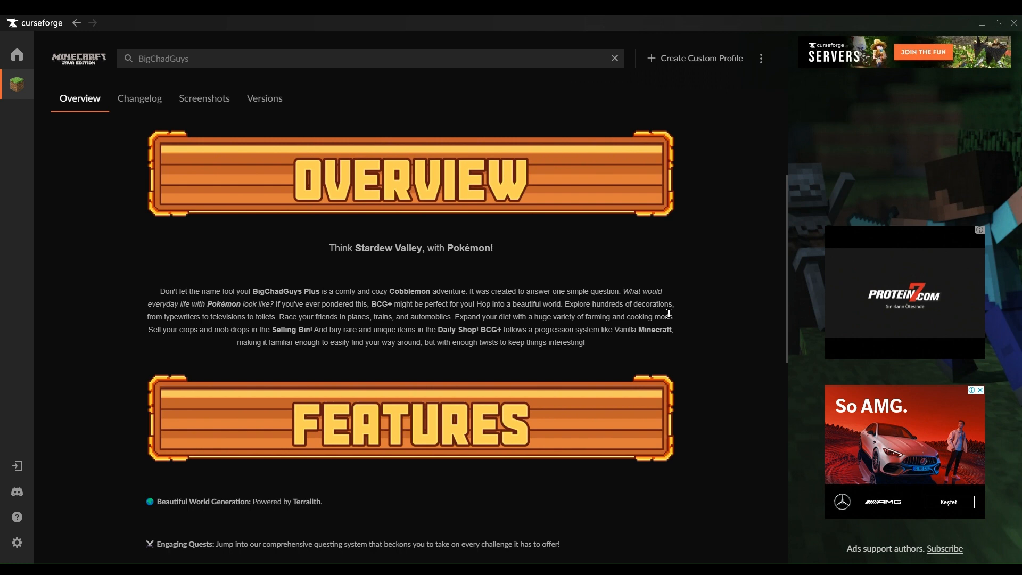
# Read the BigChadGuys Plus overview and view its Screenshots gallery
pyautogui.scroll(-3)
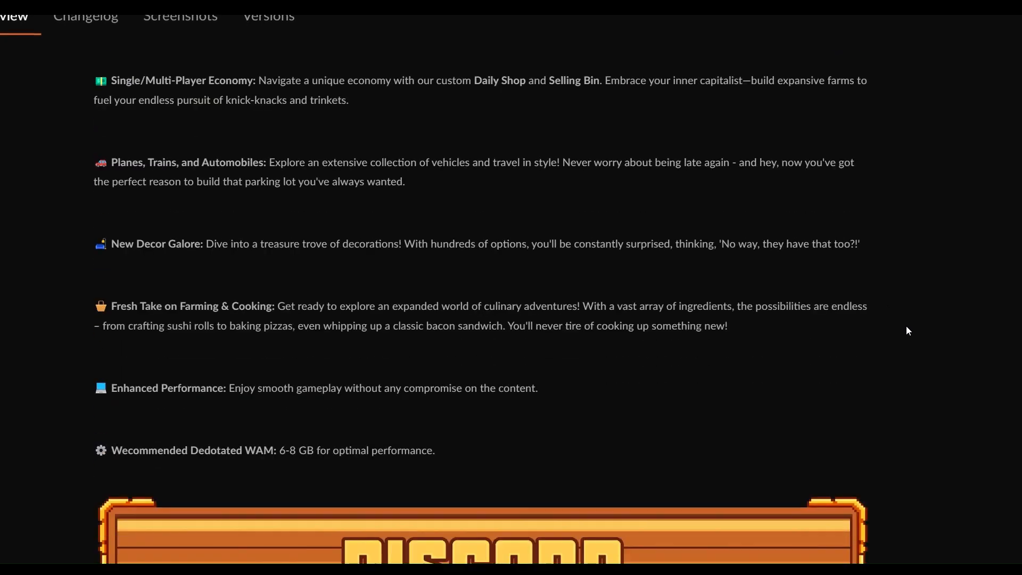
pyautogui.moveTo(118, 450); pyautogui.dragTo(433, 450)
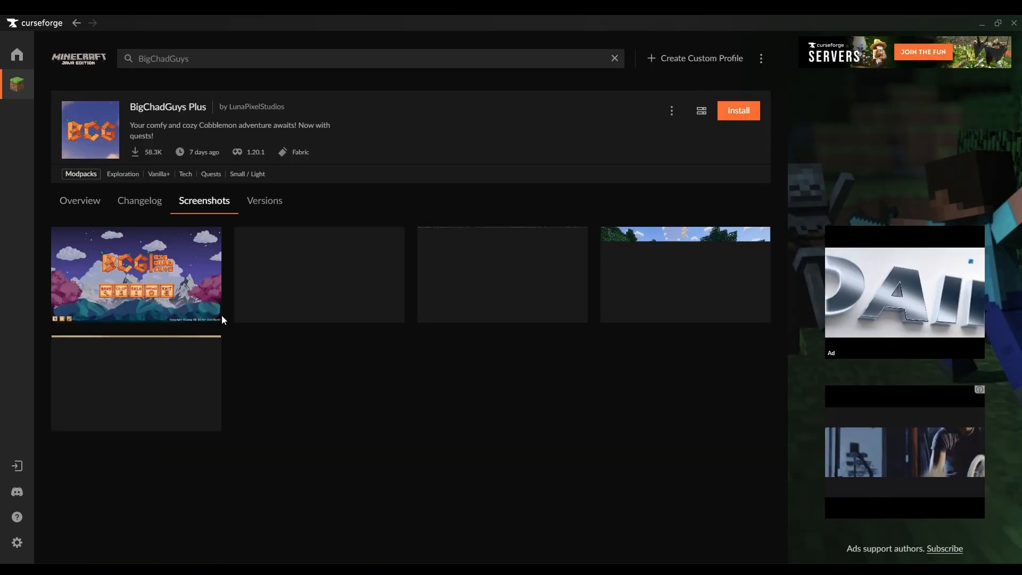
pyautogui.click(136, 274)
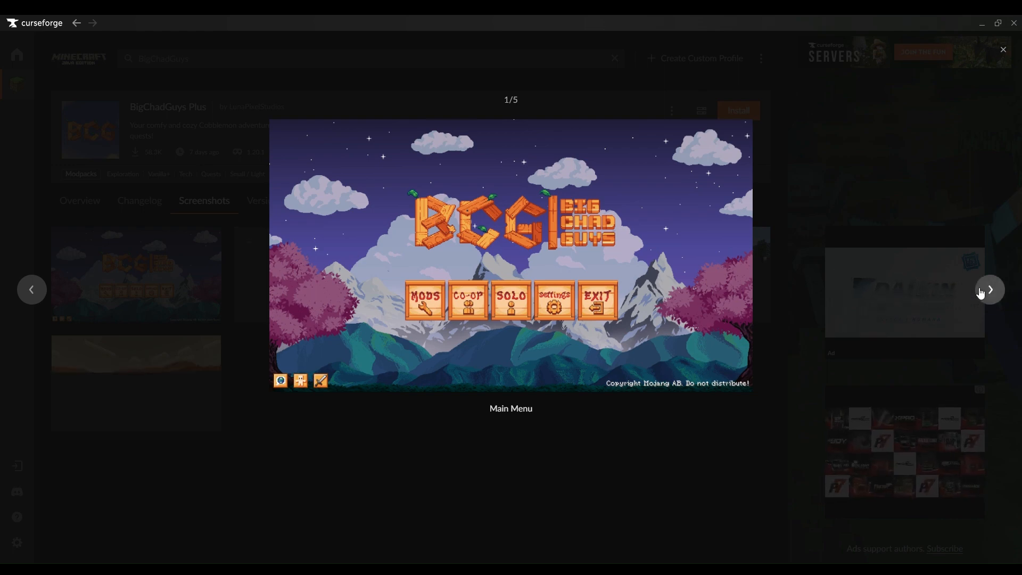
pyautogui.click(990, 290)
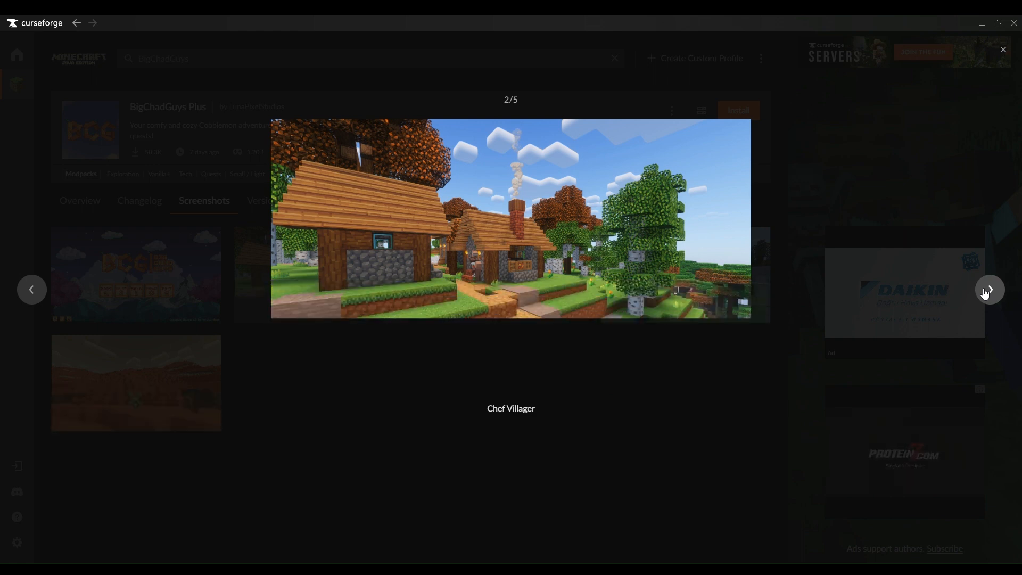
pyautogui.click(988, 289)
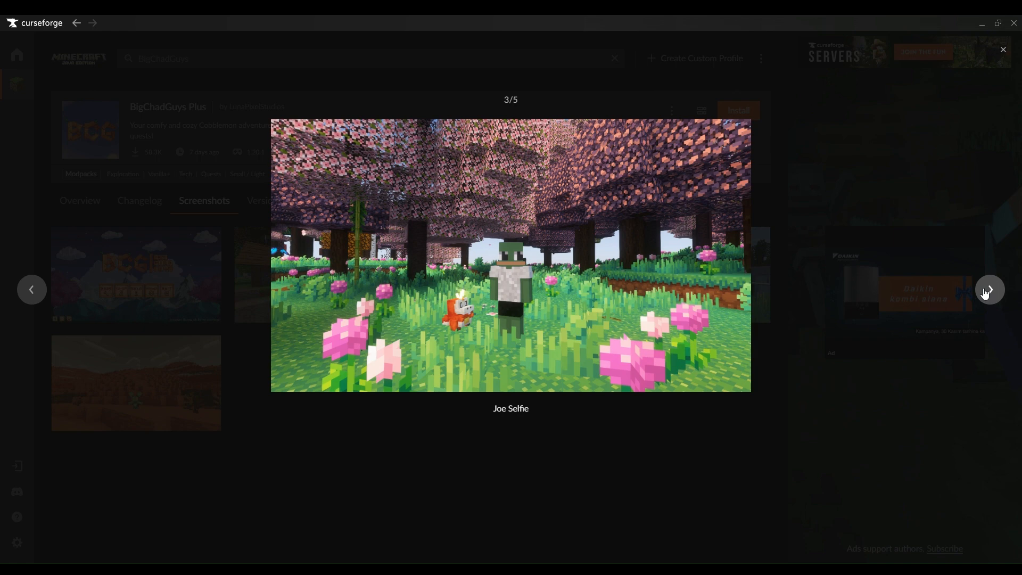
pyautogui.click(989, 289)
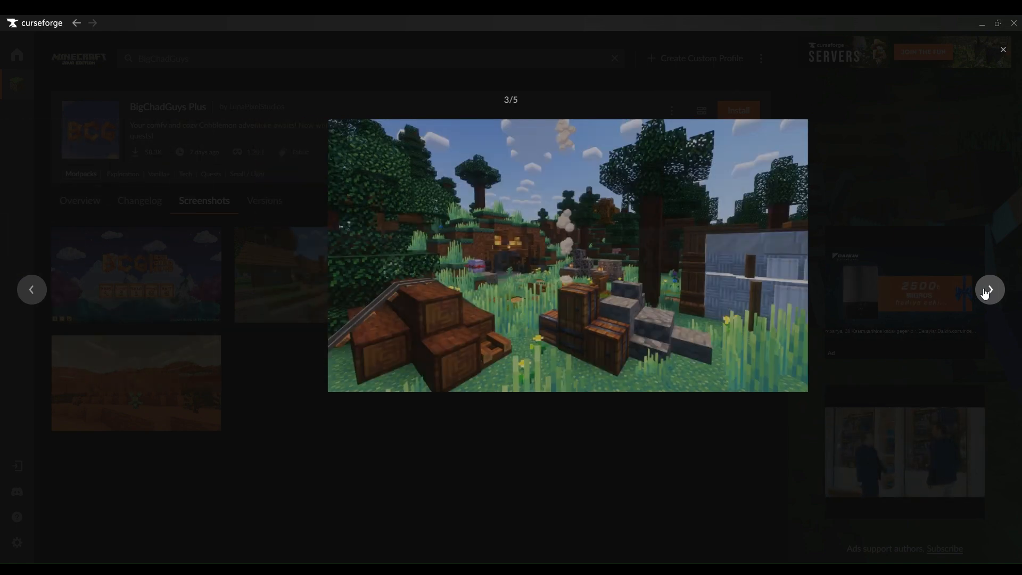
pyautogui.click(989, 290)
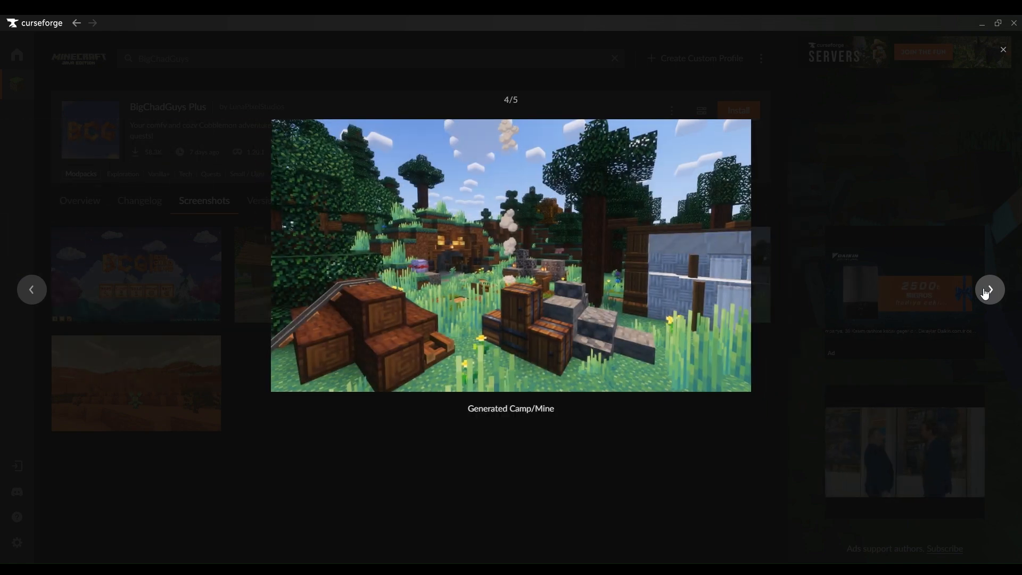
pyautogui.click(989, 290)
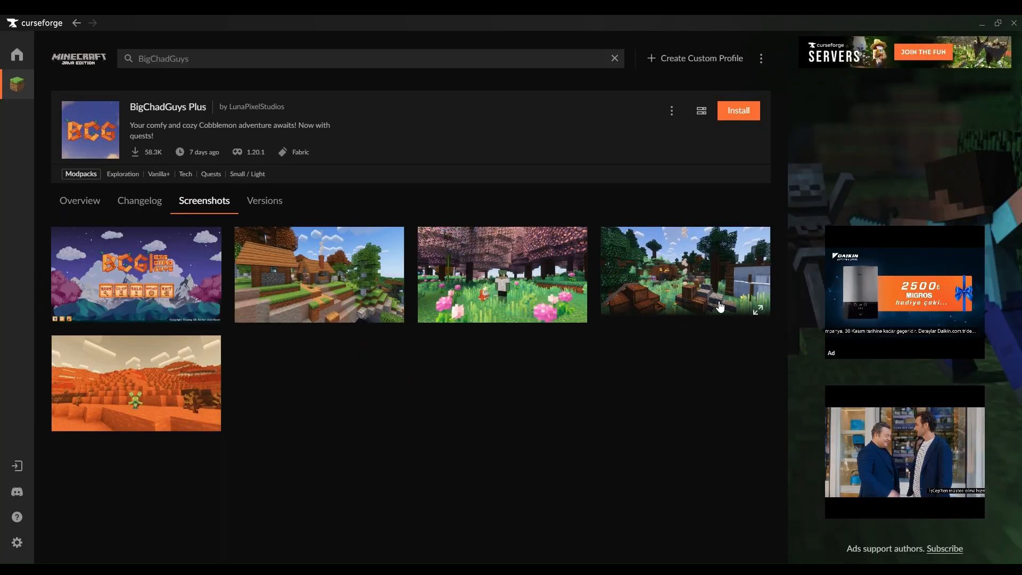
pyautogui.click(671, 110)
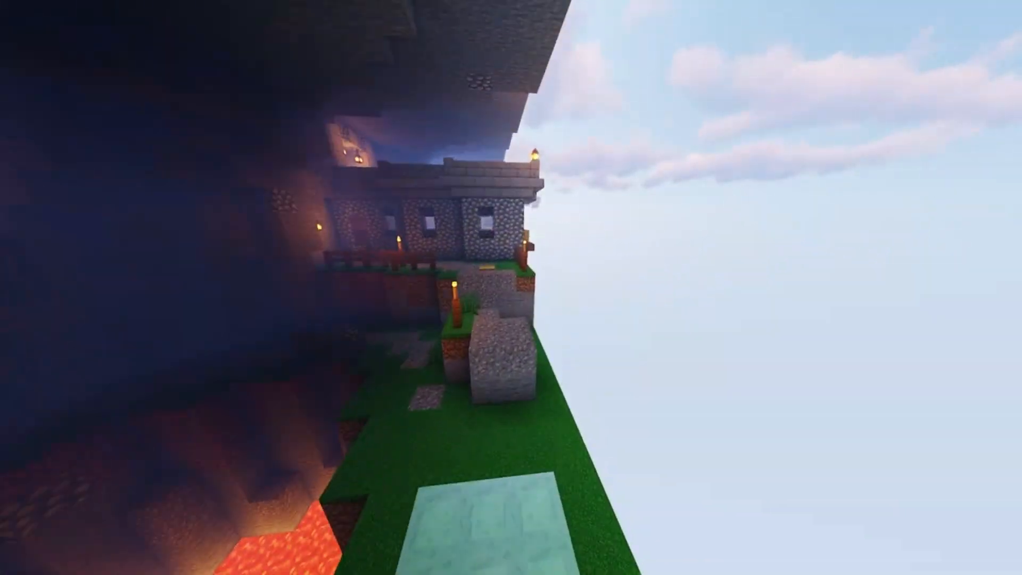
pyautogui.moveTo(511, 287)
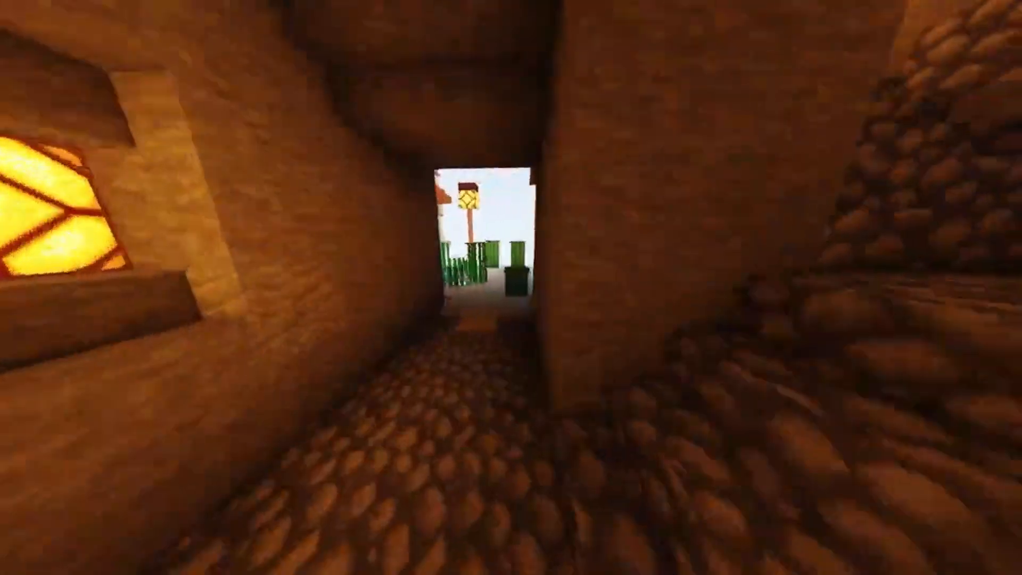
pyautogui.moveTo(511, 288)
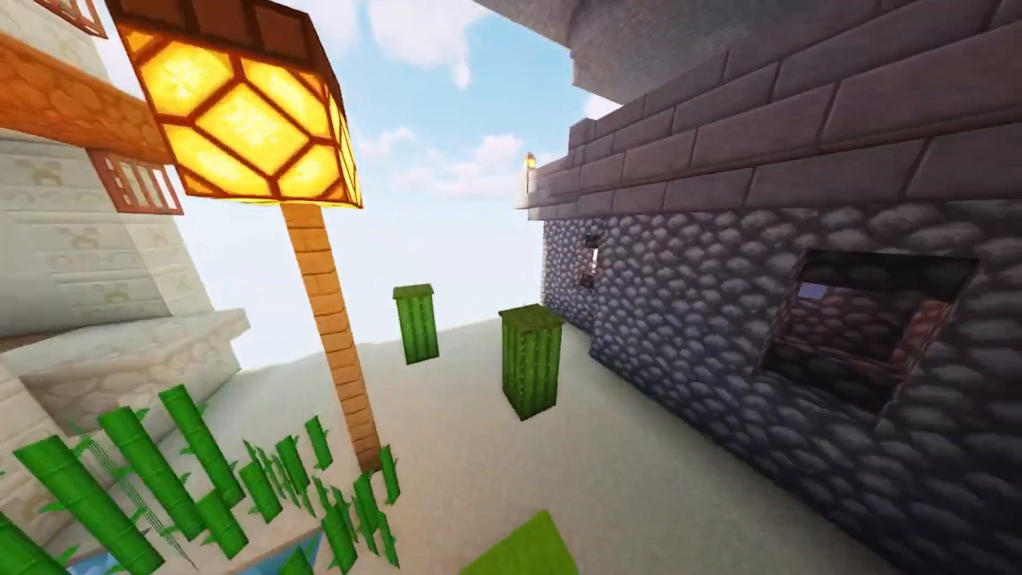